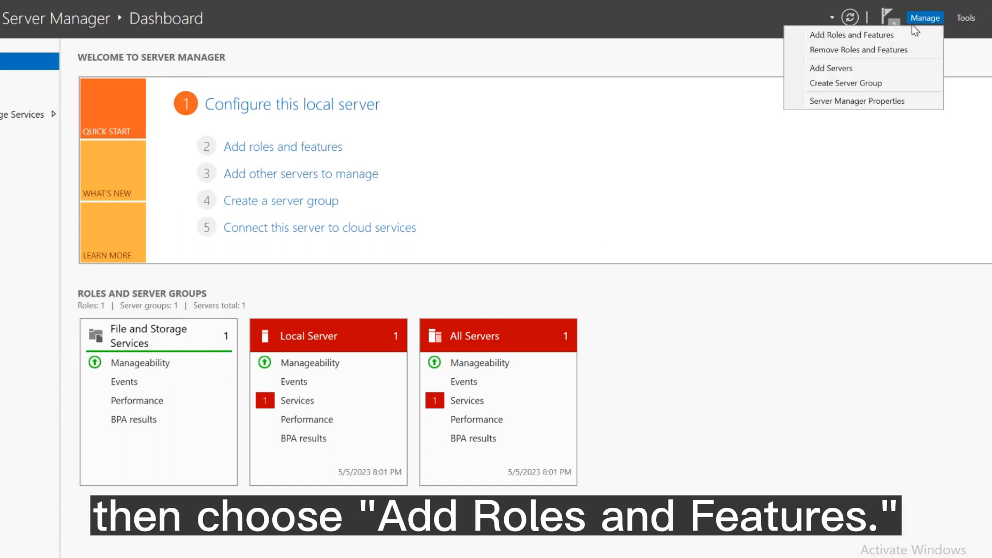
Launch the Add Roles and Features Wizard from Manage and pass the Before You Begin page.
left_click(852, 35)
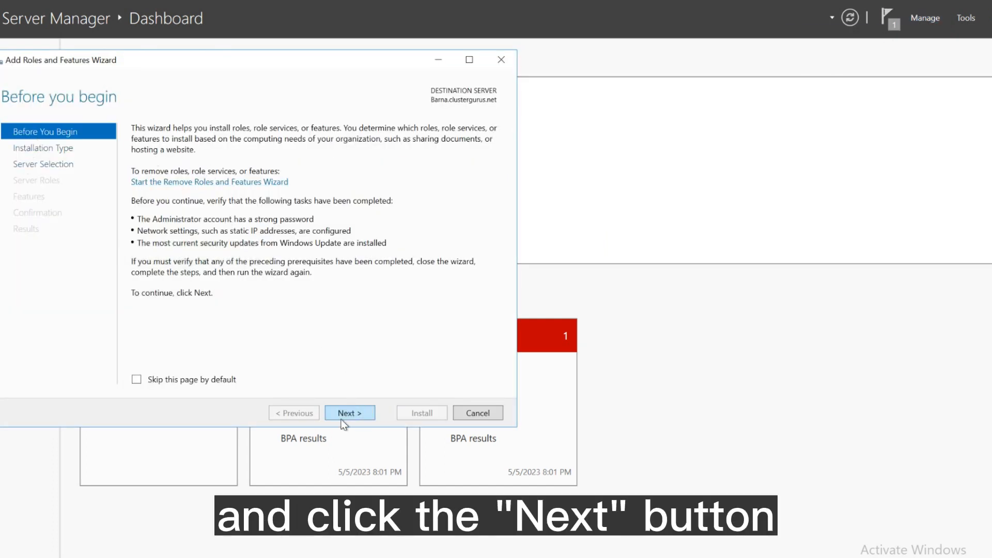
left_click(349, 413)
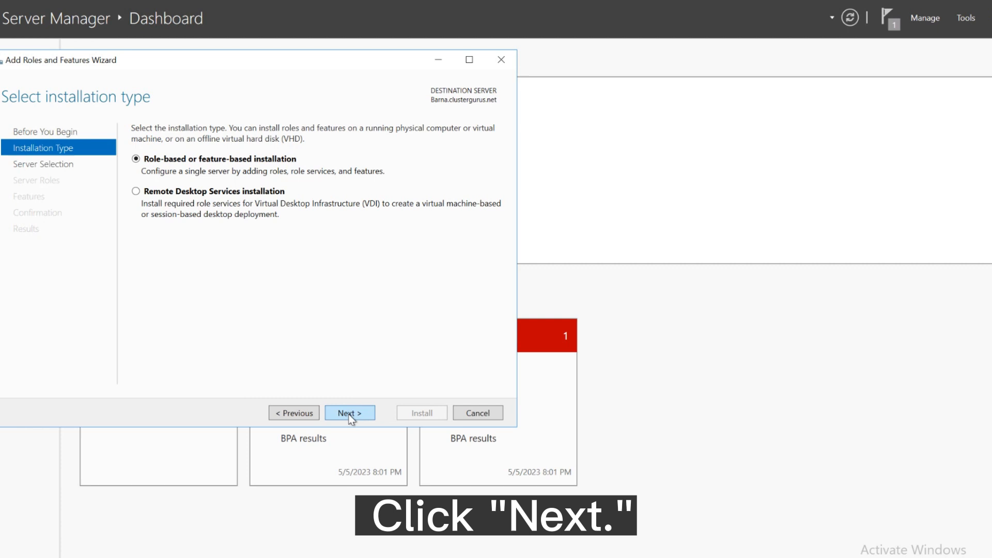
Keep role-based or feature-based installation and continue to server selection.
left_click(349, 412)
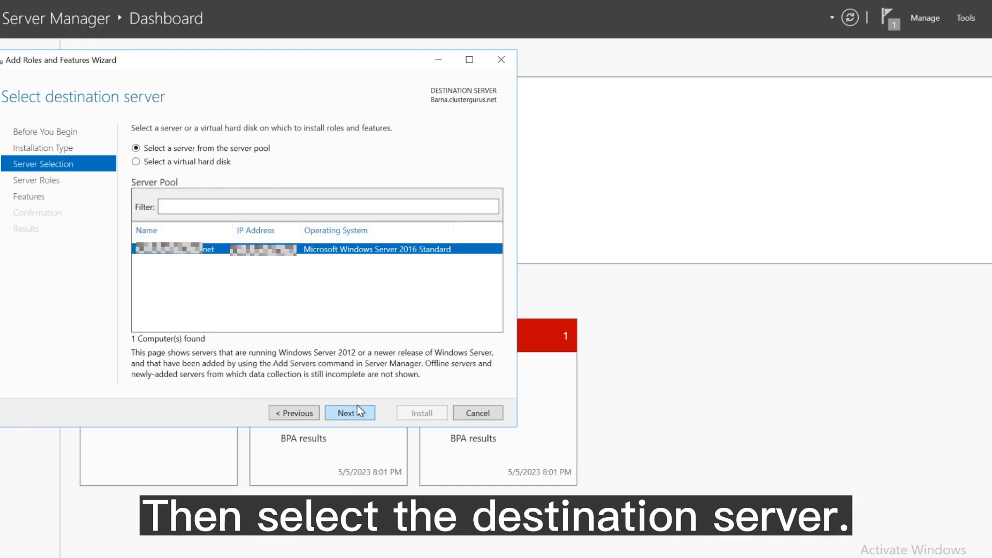
mouse_move(10, 174)
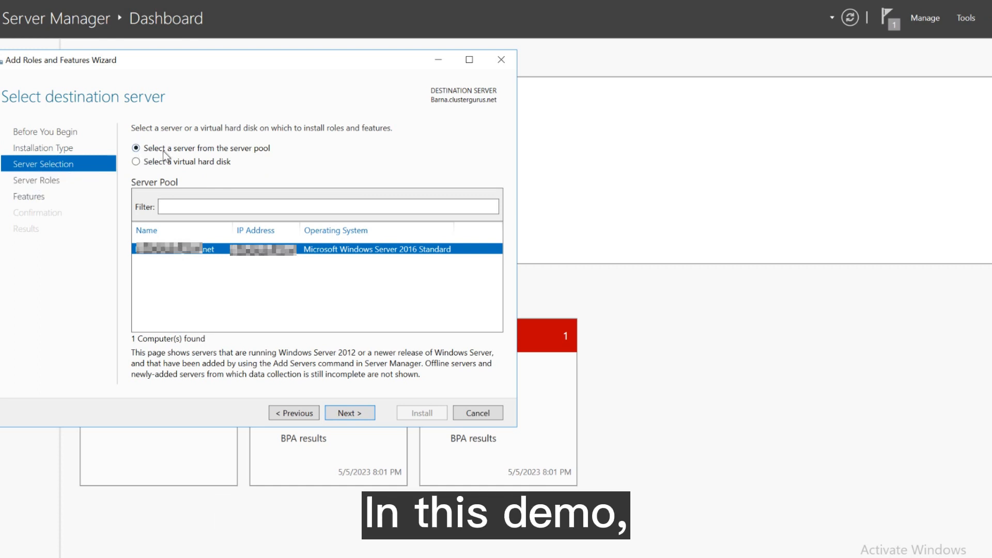
mouse_move(268, 158)
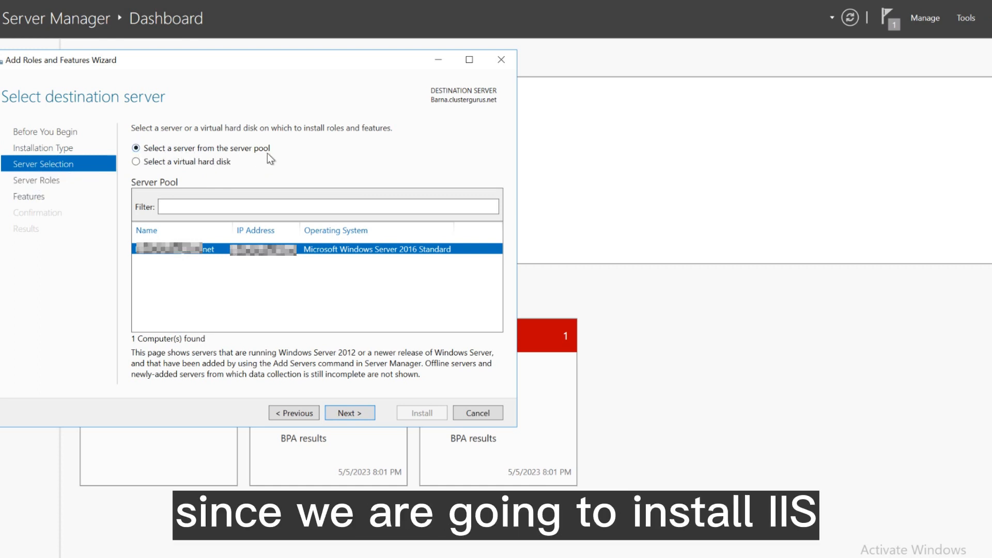
mouse_move(335, 270)
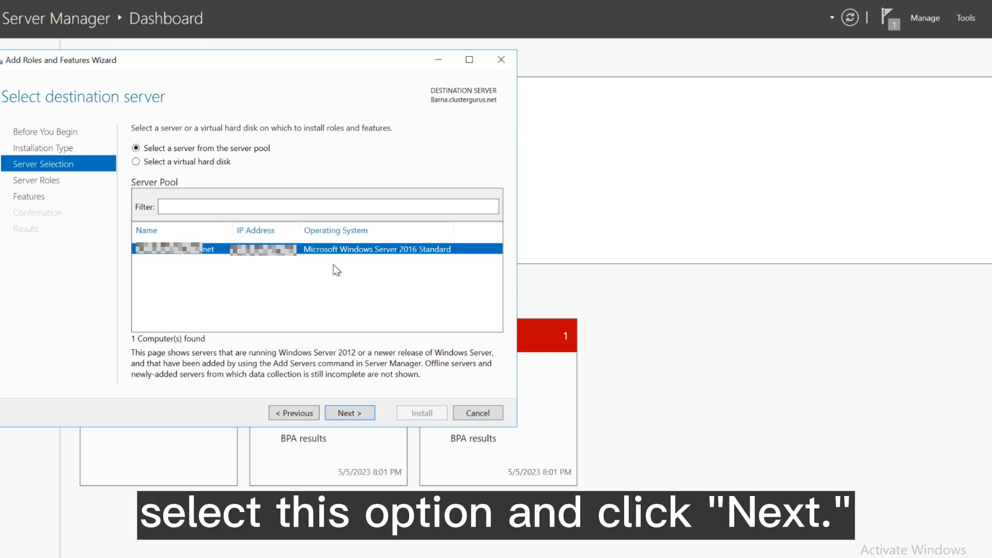
Tick the Web Server (IIS) role and add its required management tools.
left_click(348, 412)
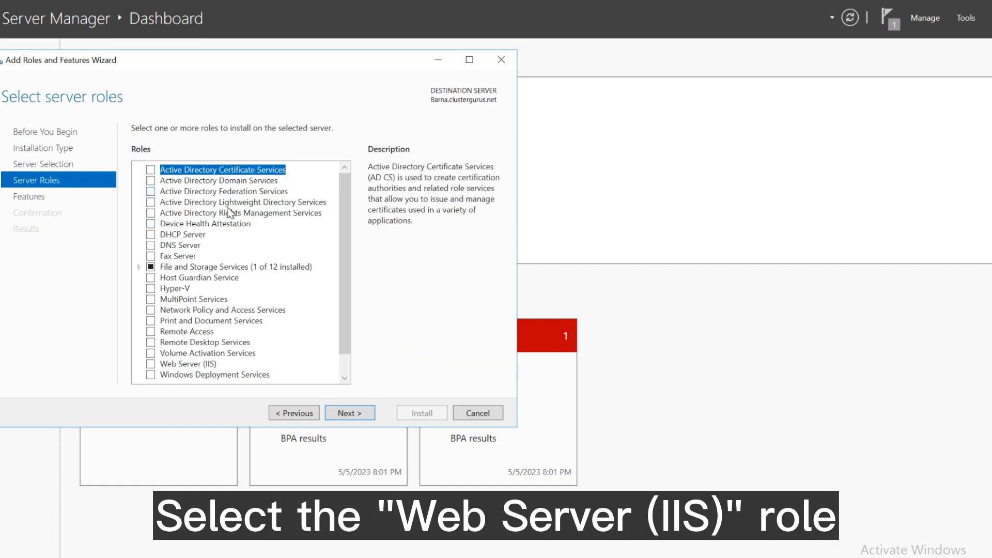
scroll("down", 3)
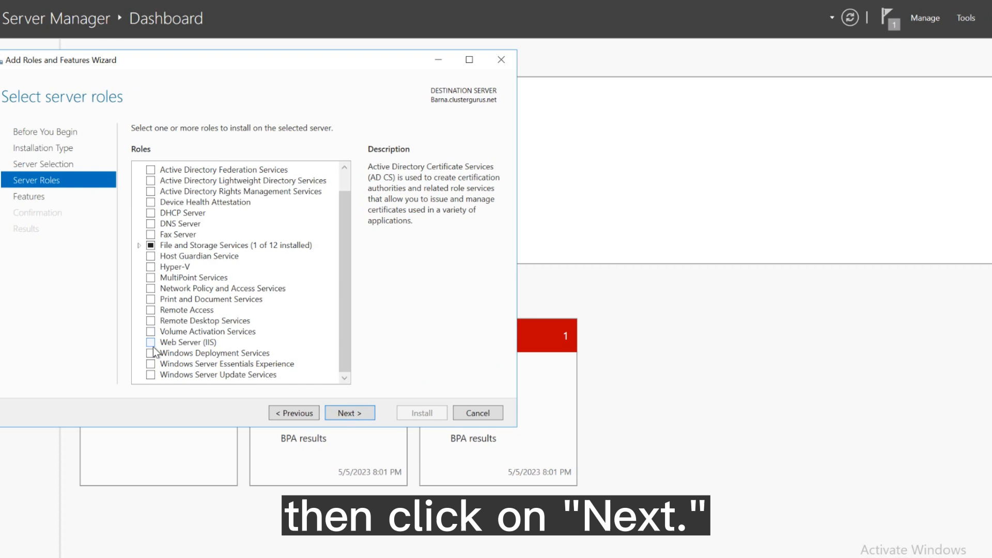
left_click(151, 341)
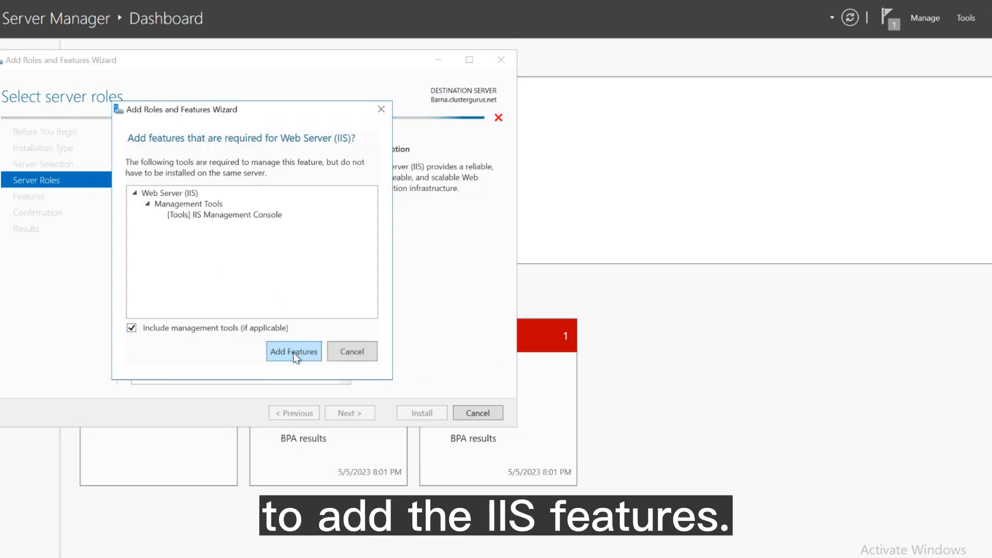
left_click(294, 351)
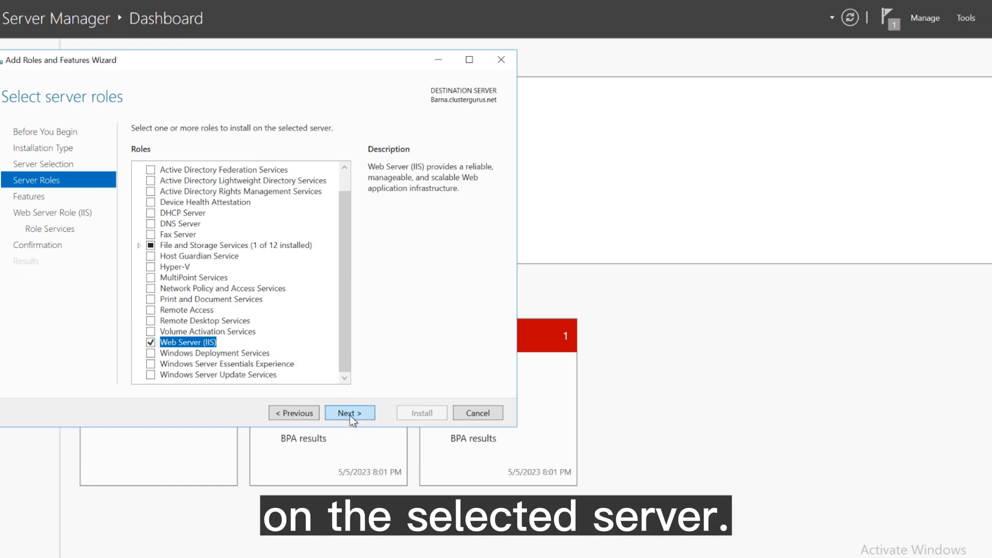
Skip extra features and the IIS intro page to reach the default role services.
left_click(349, 412)
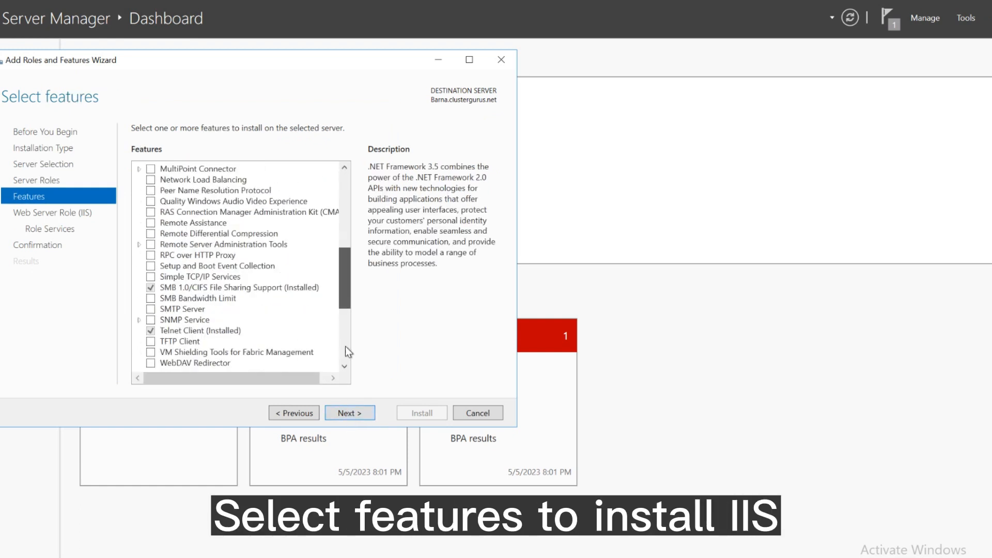
scroll("up", 3)
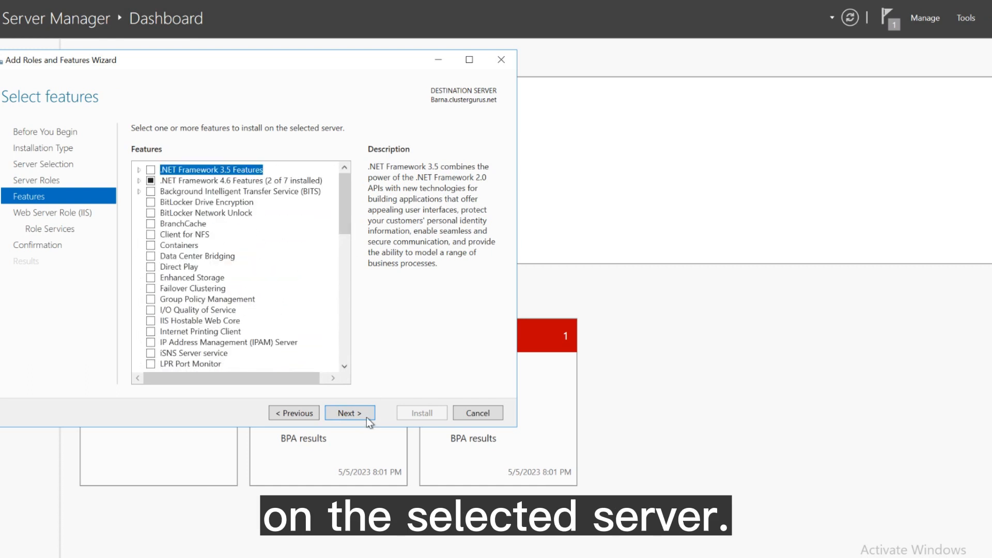
left_click(349, 412)
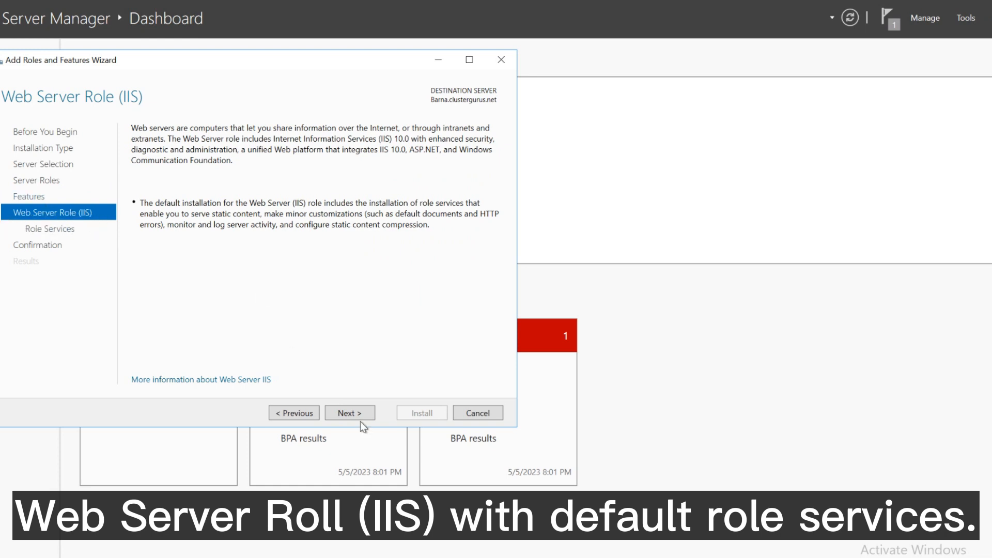
left_click(350, 412)
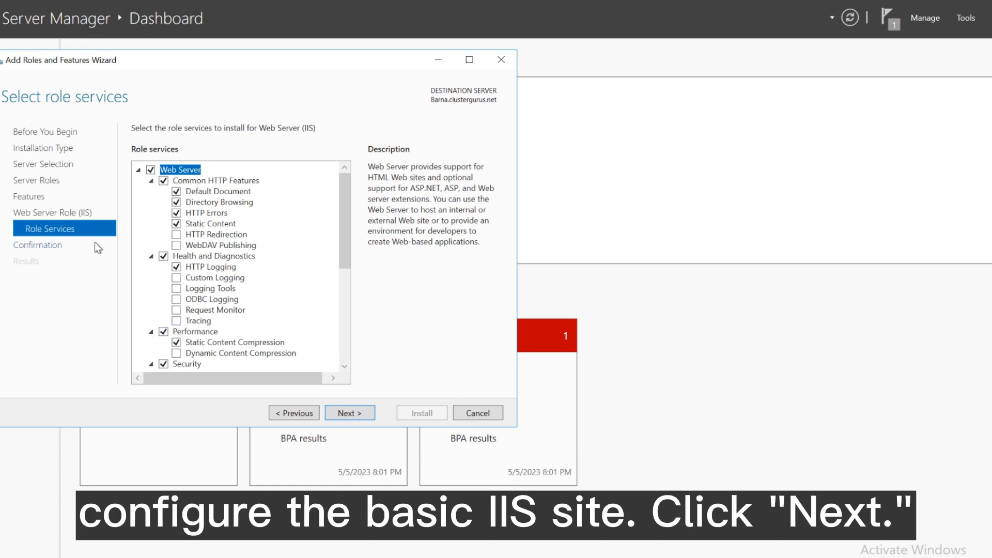
mouse_move(378, 420)
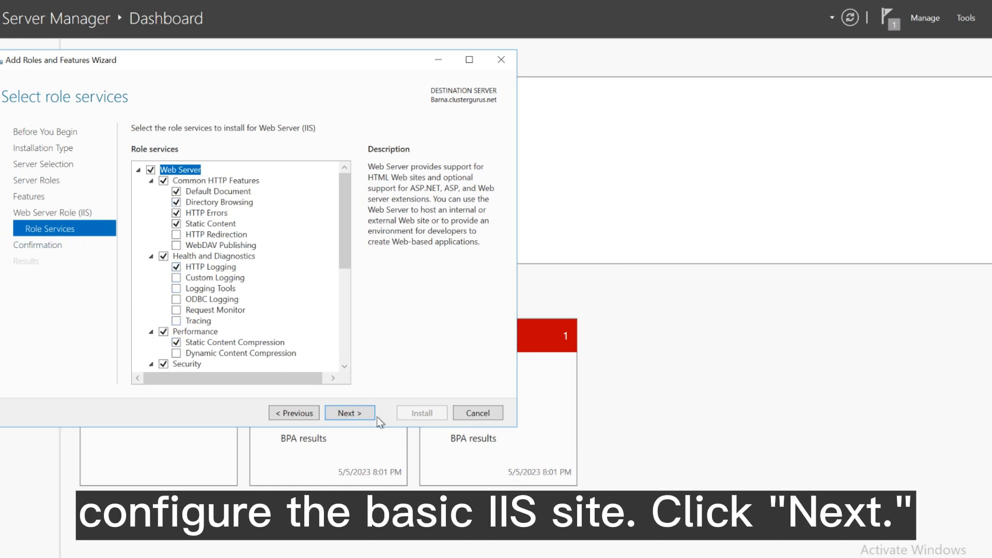
Accept default role services, install Web Server (IIS), and close the wizard once it succeeds.
left_click(349, 412)
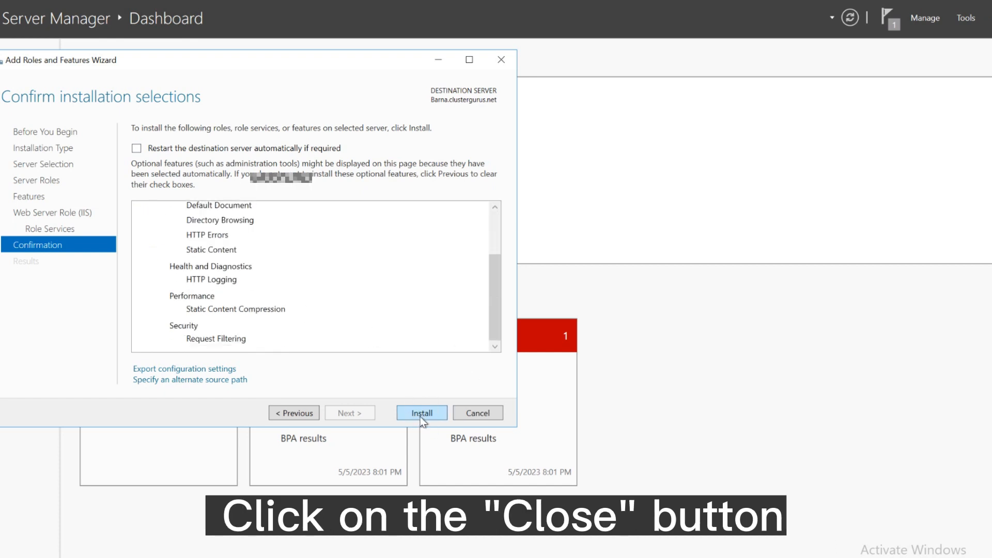
left_click(422, 412)
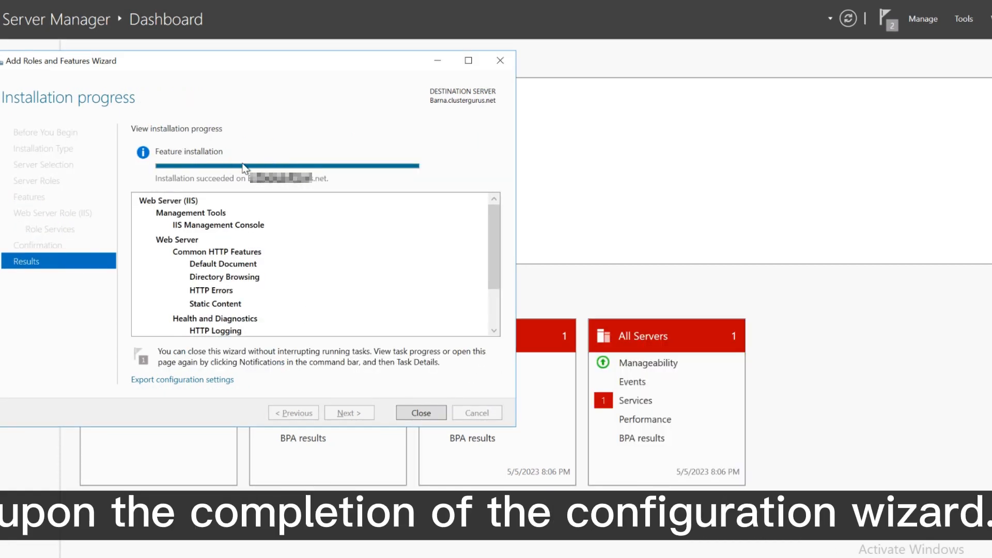
left_click(420, 412)
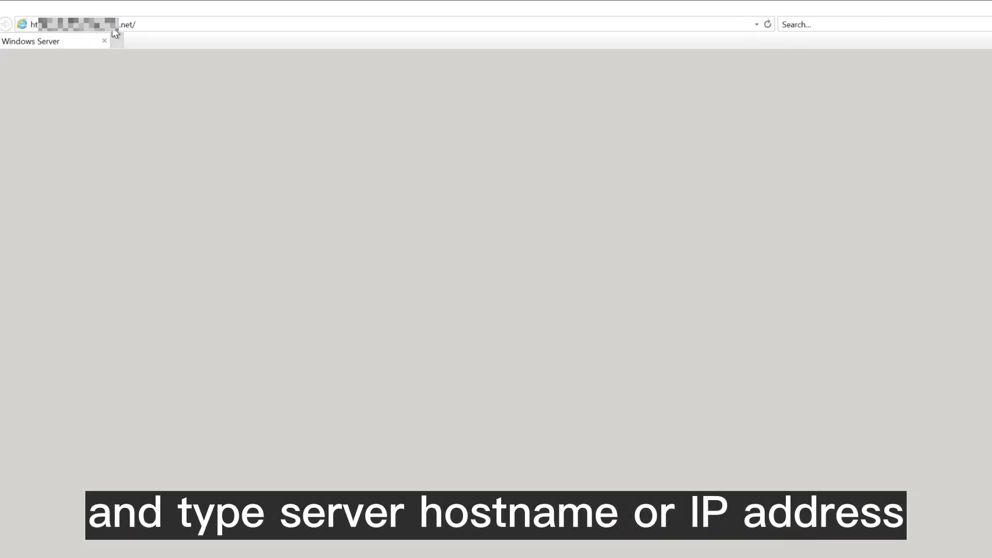
Load the server's address in Internet Explorer to show the IIS welcome page.
key("Return")
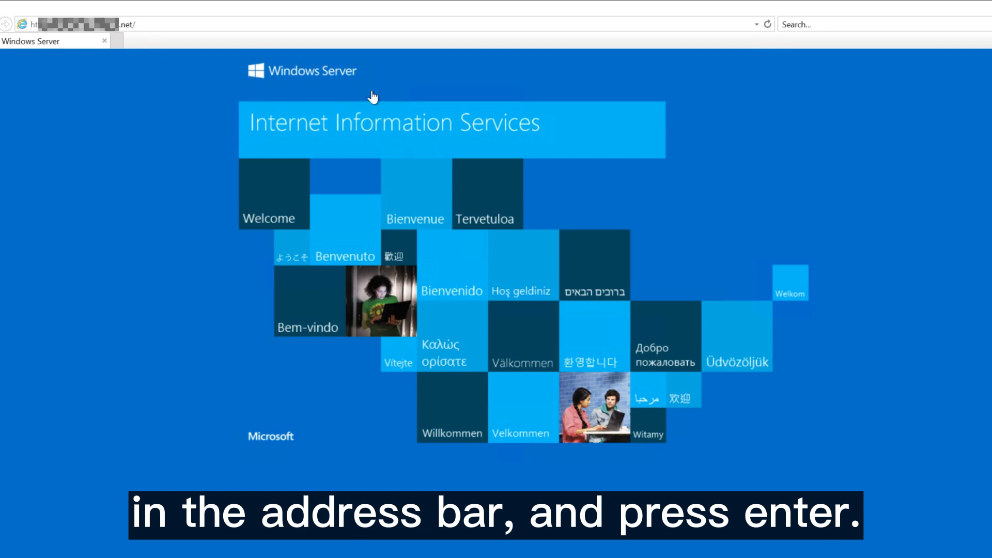